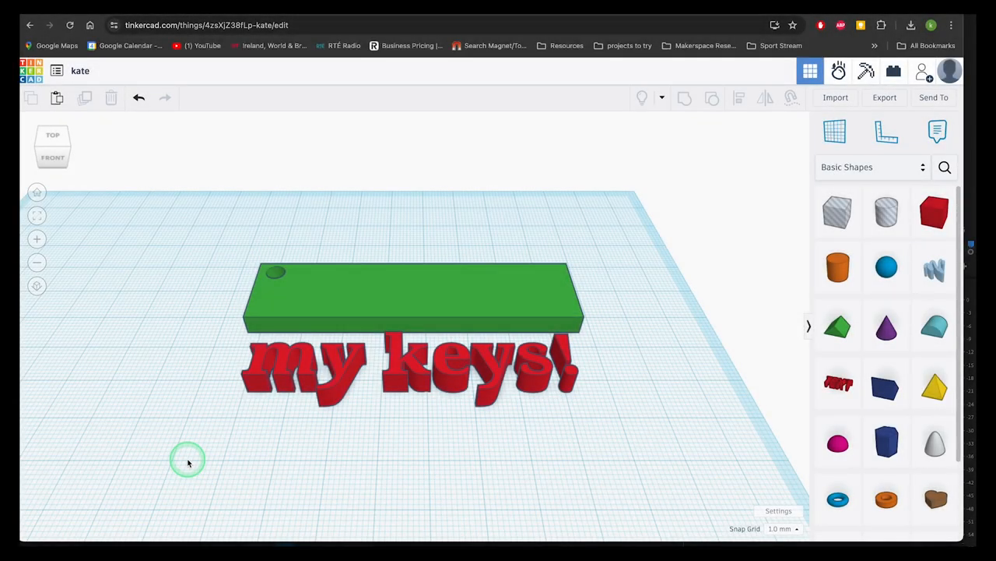
mouse_move(266, 450)
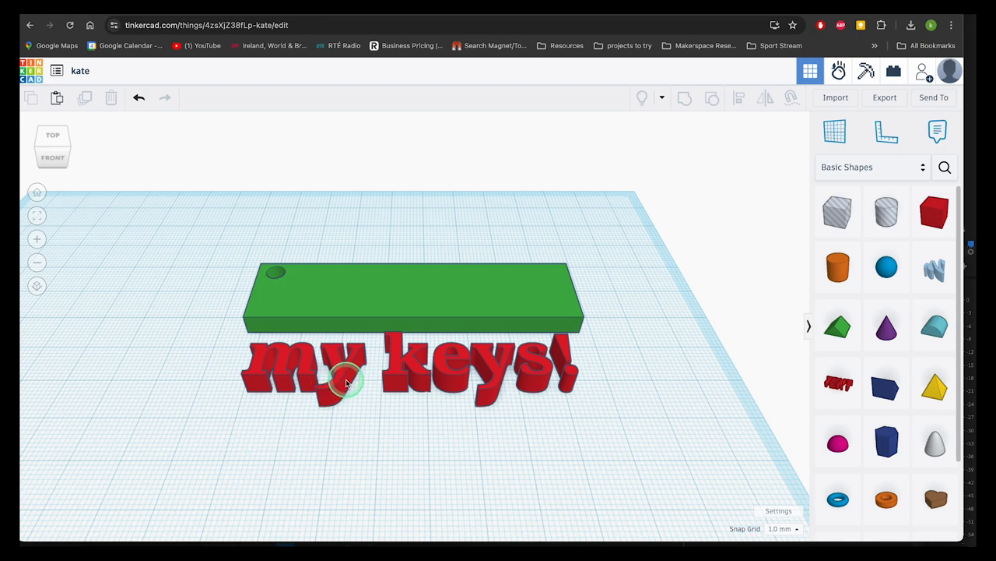
Step: Carry the 'my keys!' text up onto the keychain top and view it from above
click(346, 382)
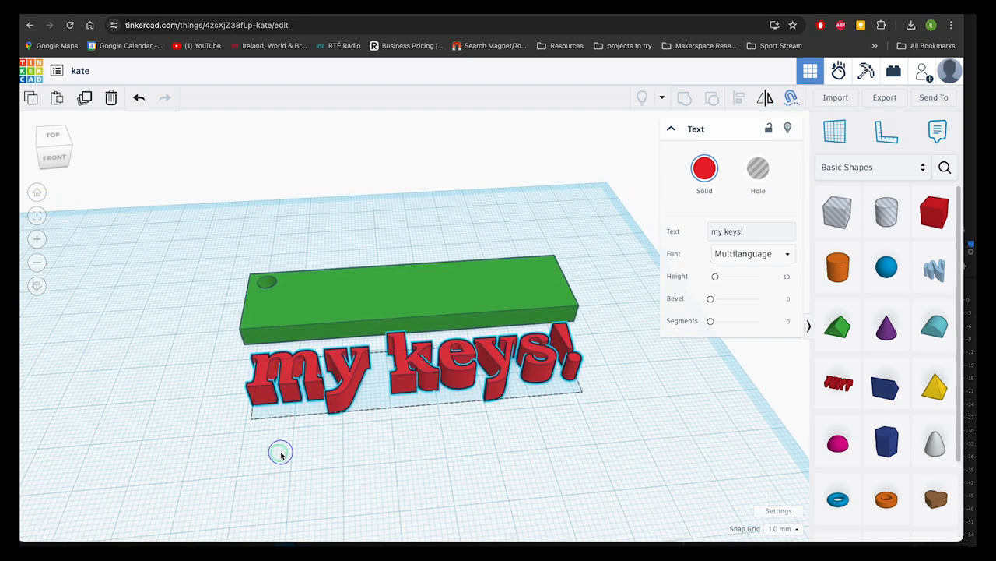
drag(280, 451, 428, 366)
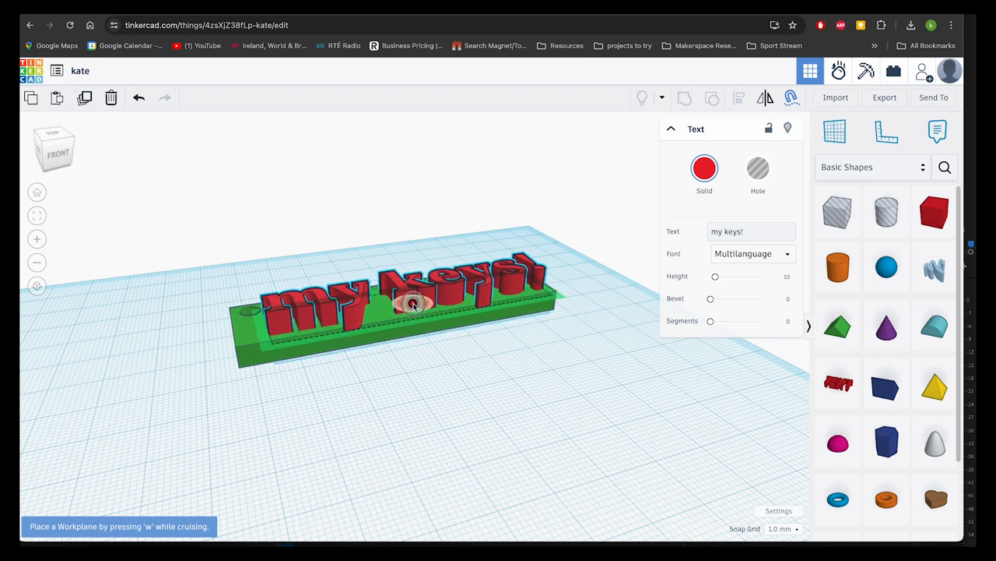
click(130, 414)
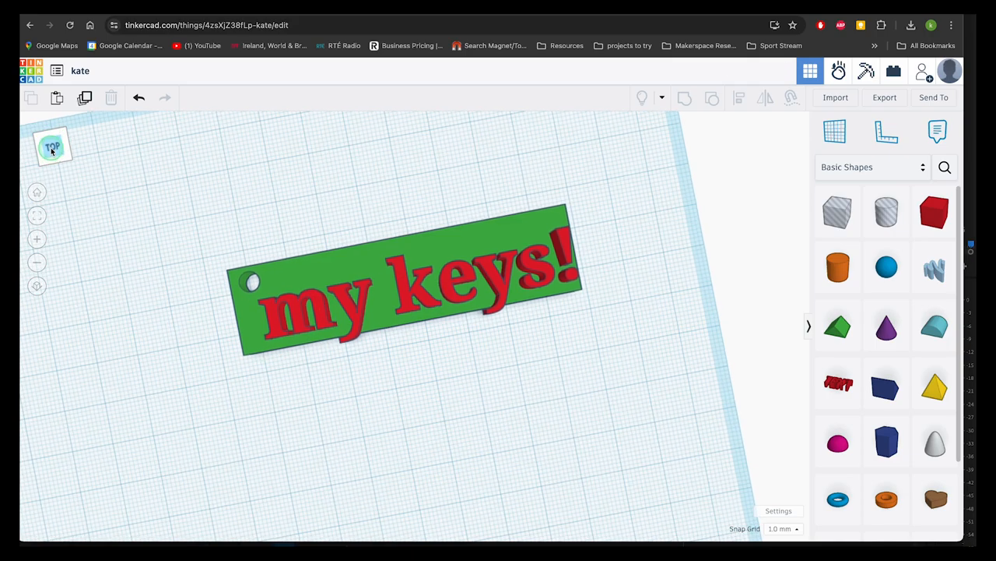
Step: Turn the text into a Hole so it engraves into the green keychain plate
click(405, 280)
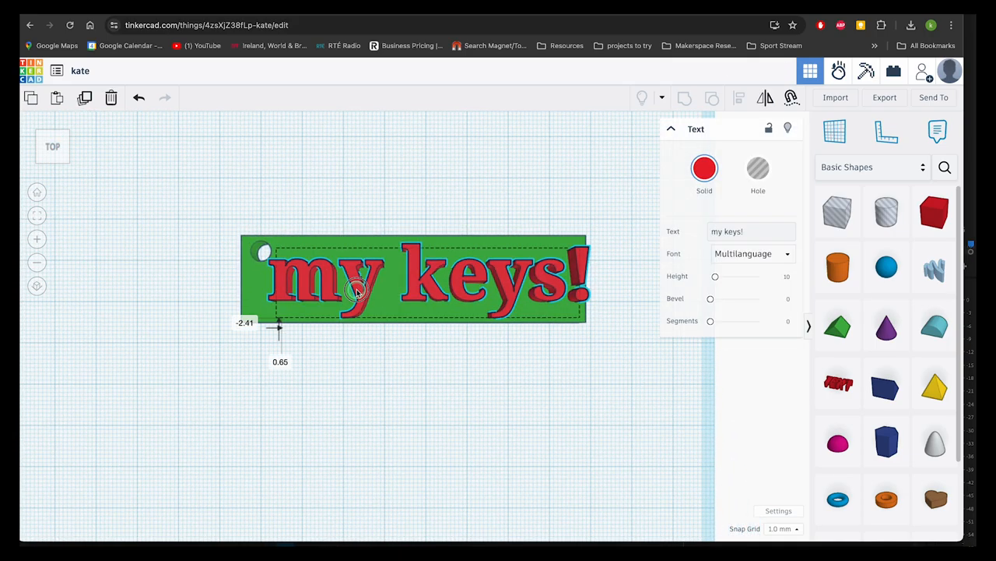
click(756, 168)
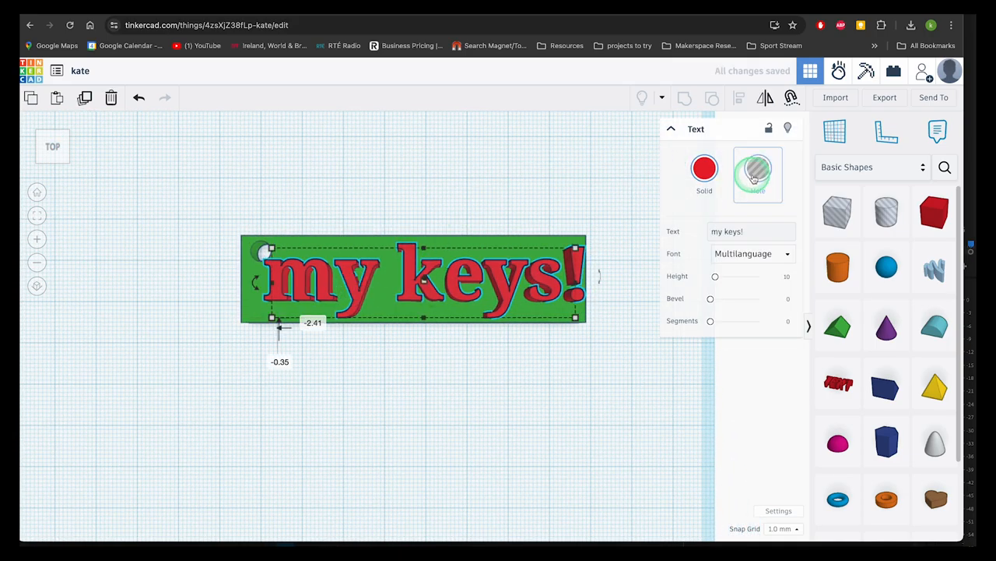
click(756, 168)
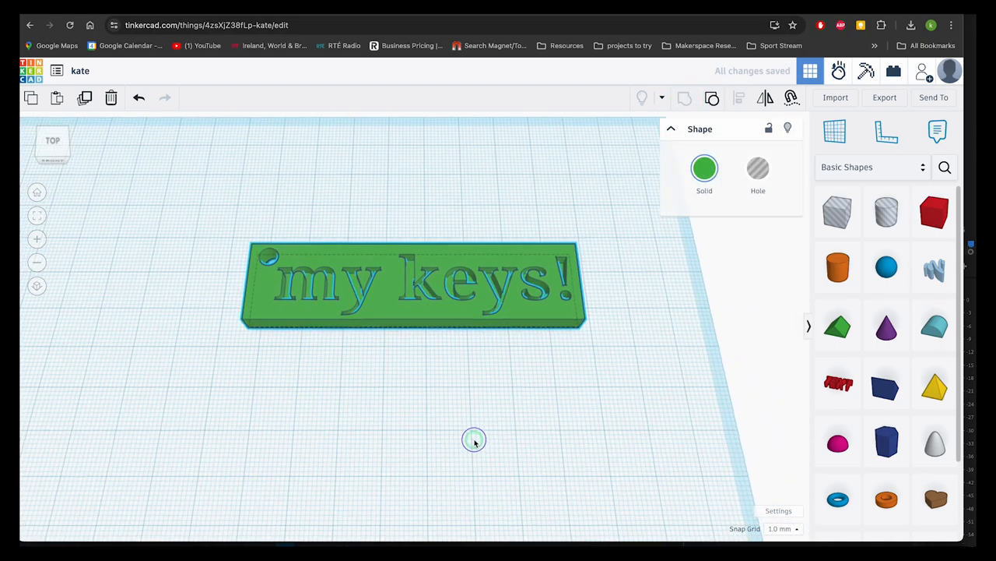
Step: Undo the hole so the red 'my keys!' text stands raised on the keychain again
click(412, 280)
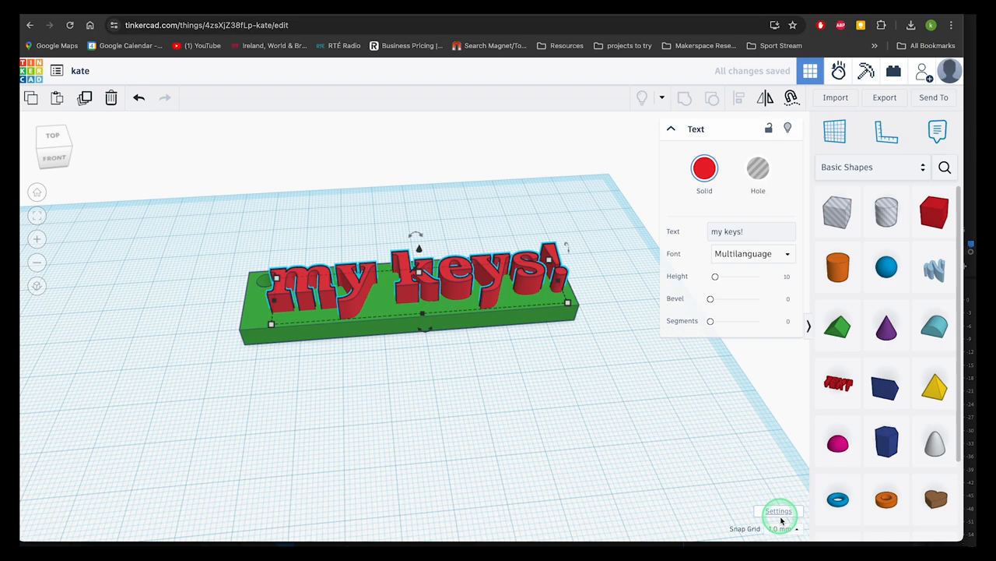
Step: Change the snap grid spacing from 1.0 mm to 0.5 mm
click(782, 529)
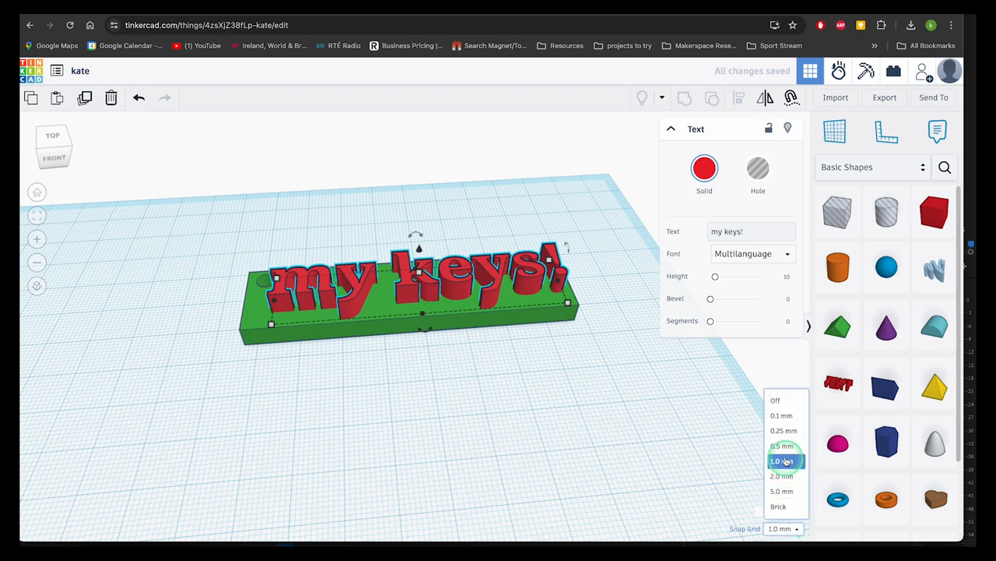
click(782, 445)
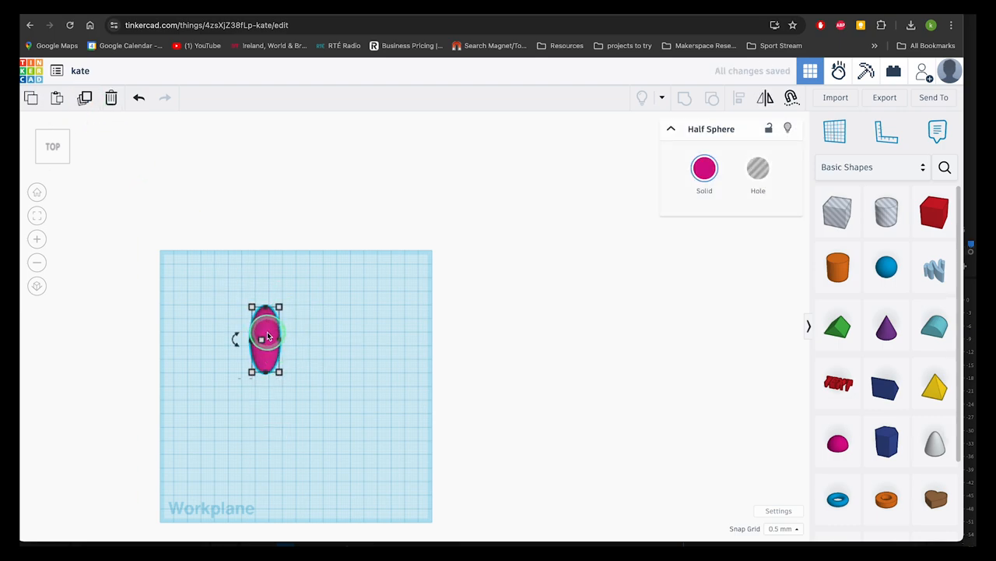
Step: Offset and rotate the petal copy, then repeat Duplicate to complete the flower ring
drag(266, 339, 293, 339)
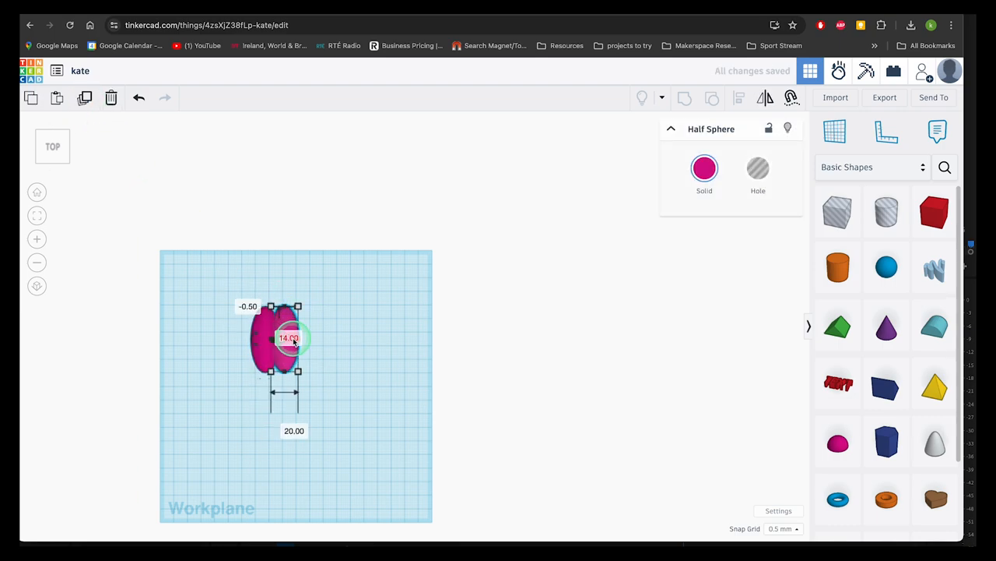
drag(293, 336, 241, 327)
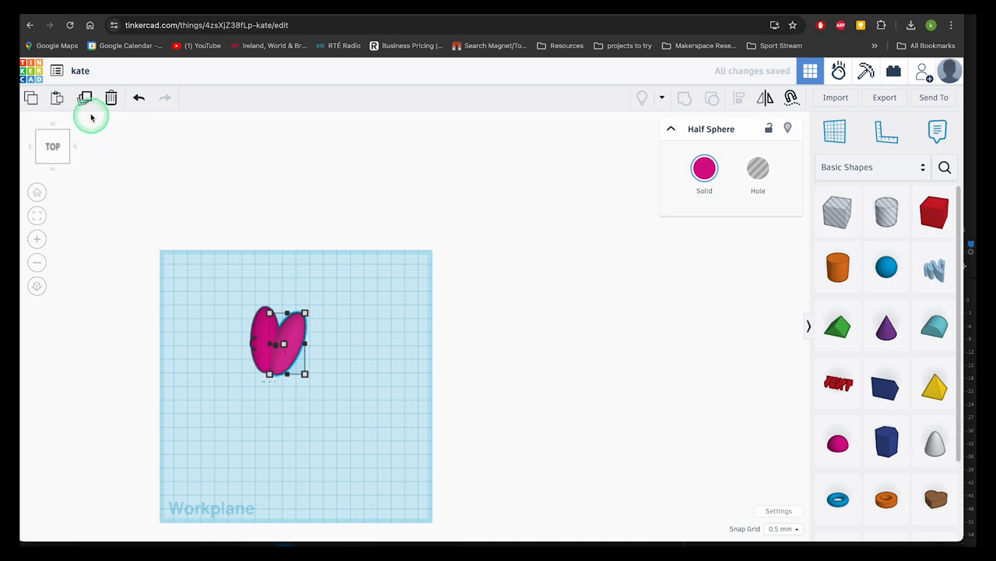
click(85, 97)
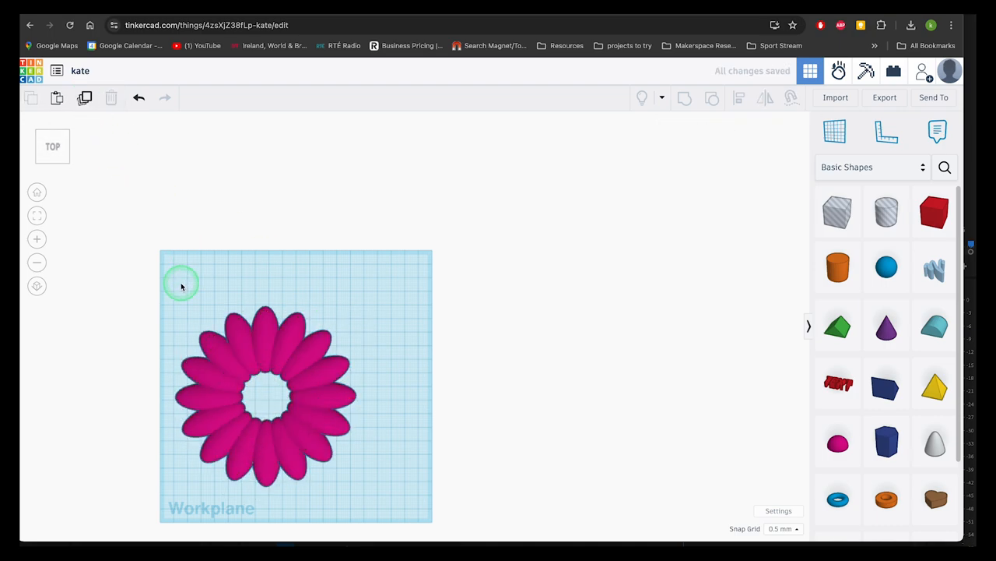
click(264, 389)
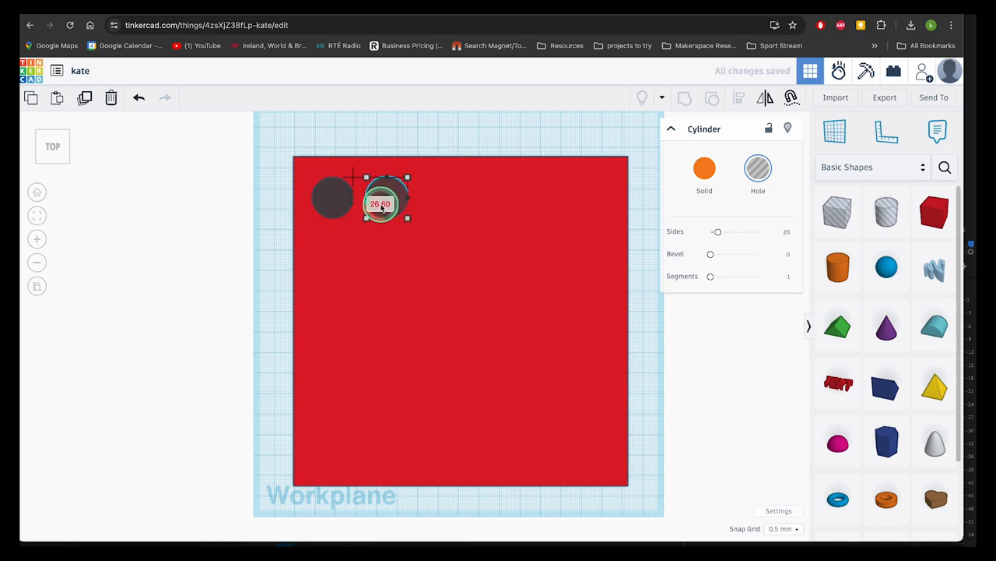
Step: Duplicate the hole at 30 mm offset into a 5x5 grid and lock the plate
text(30)
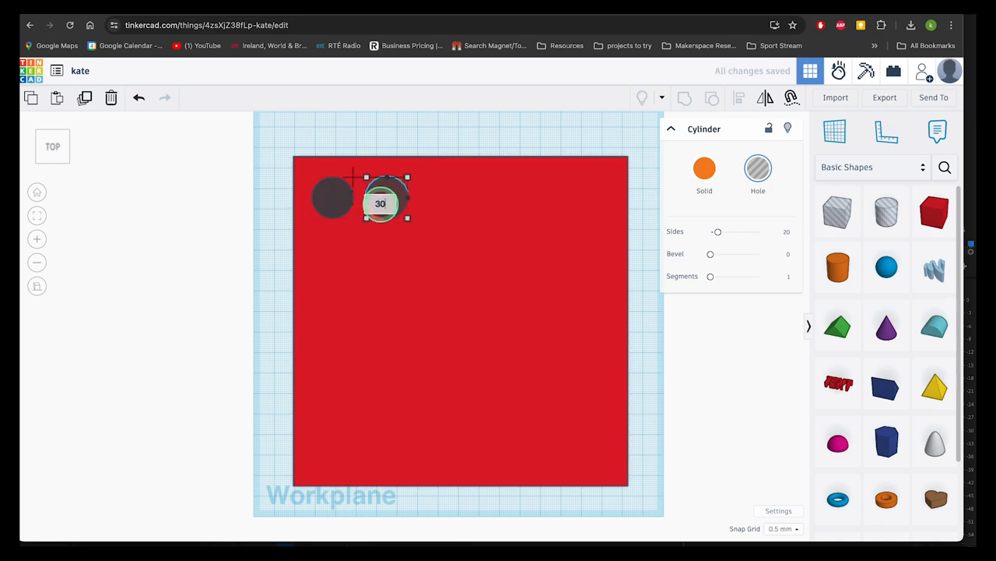
click(84, 96)
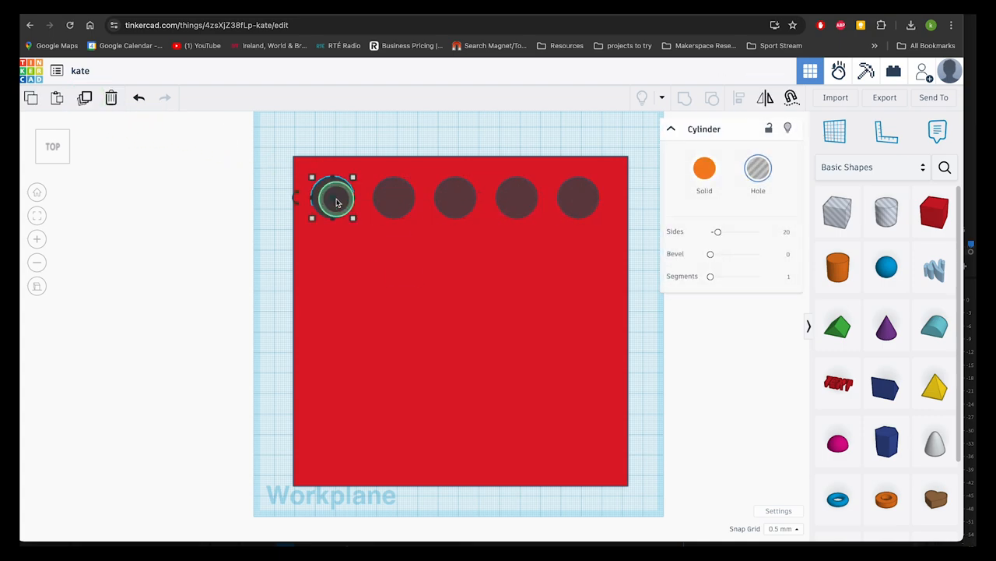
click(579, 196)
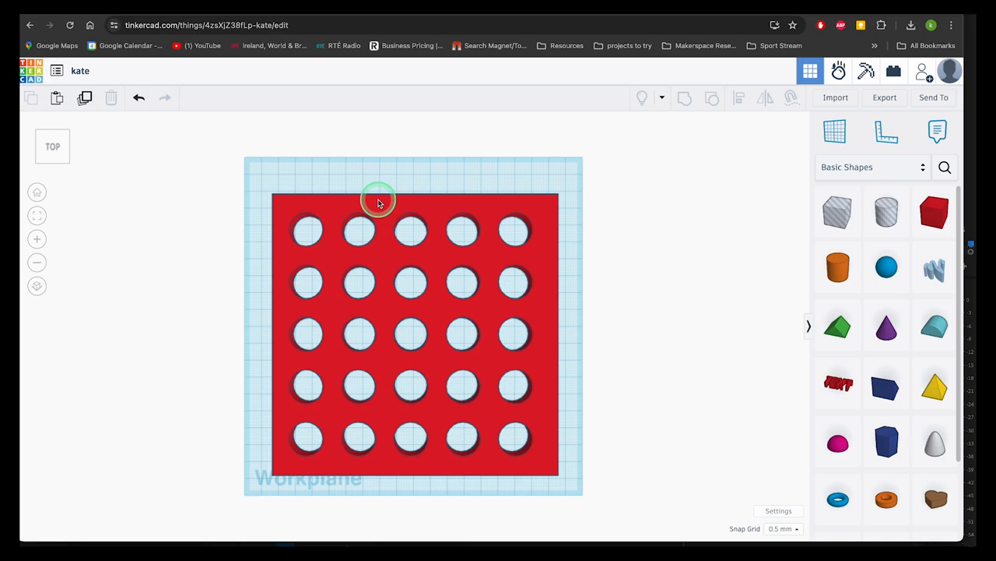
click(376, 200)
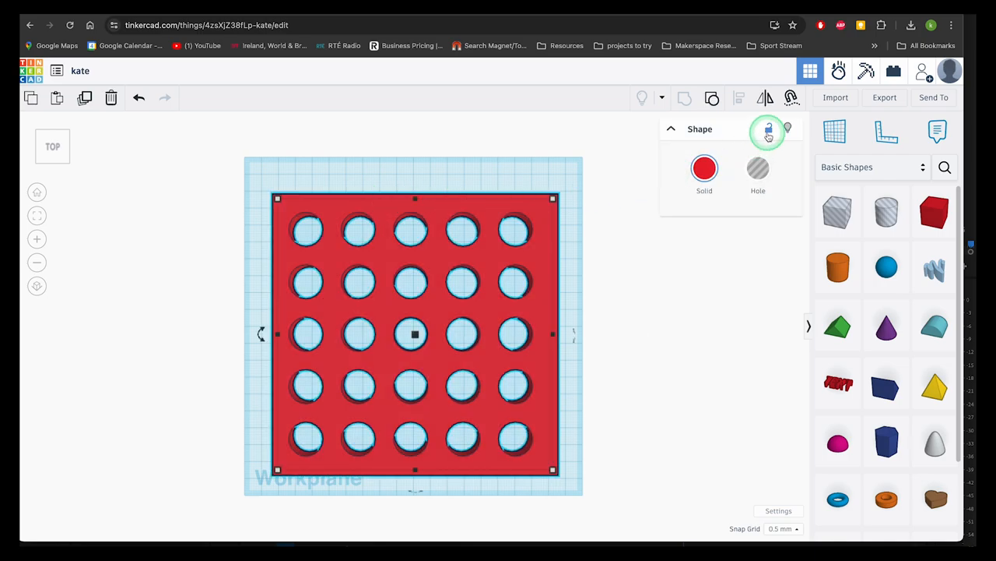